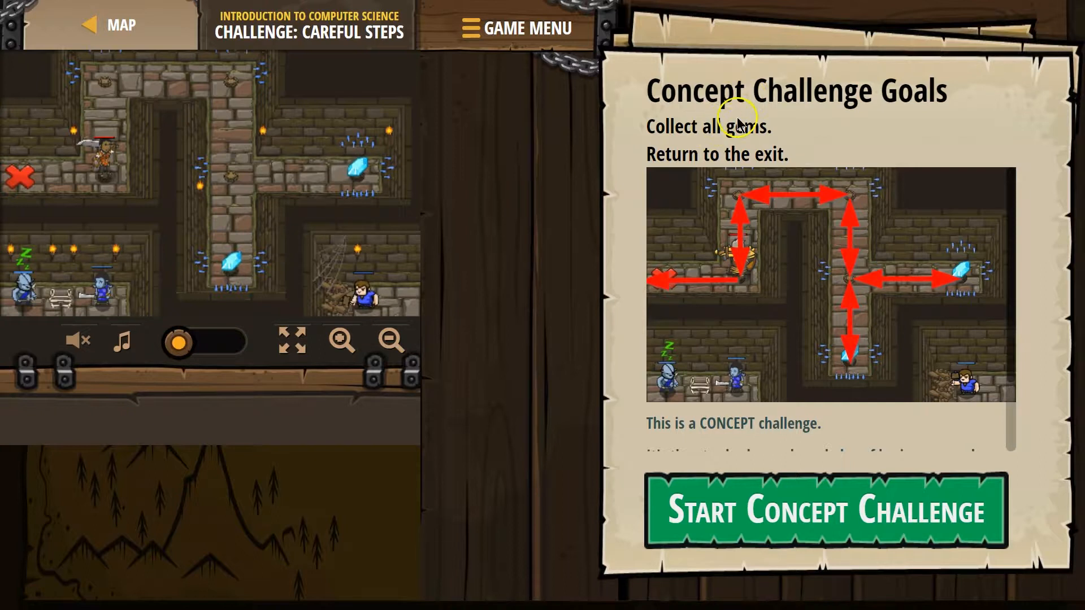
mouse_move(726, 155)
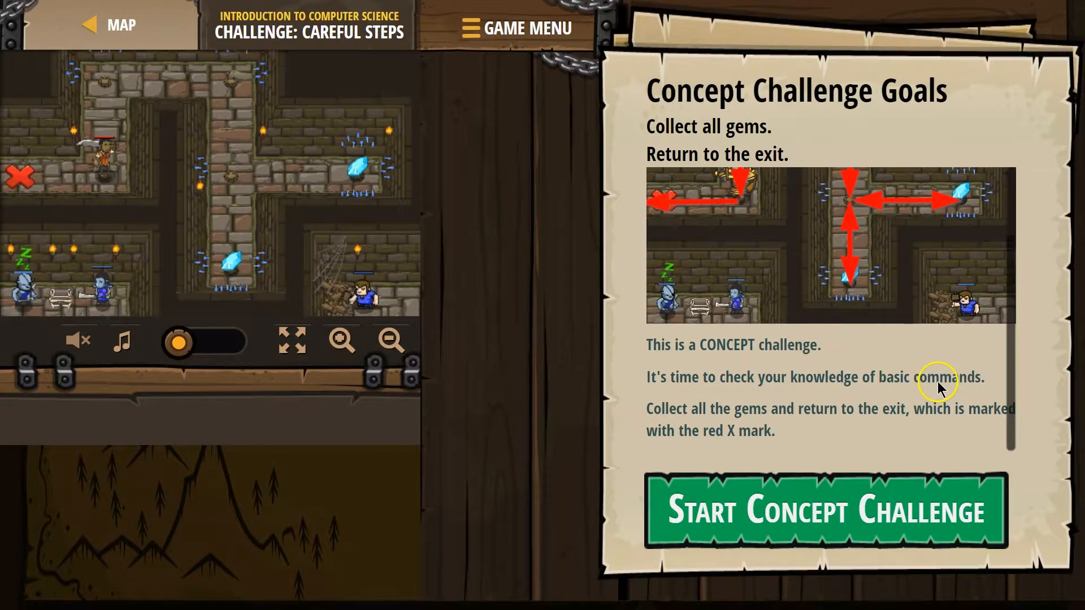
mouse_move(852, 432)
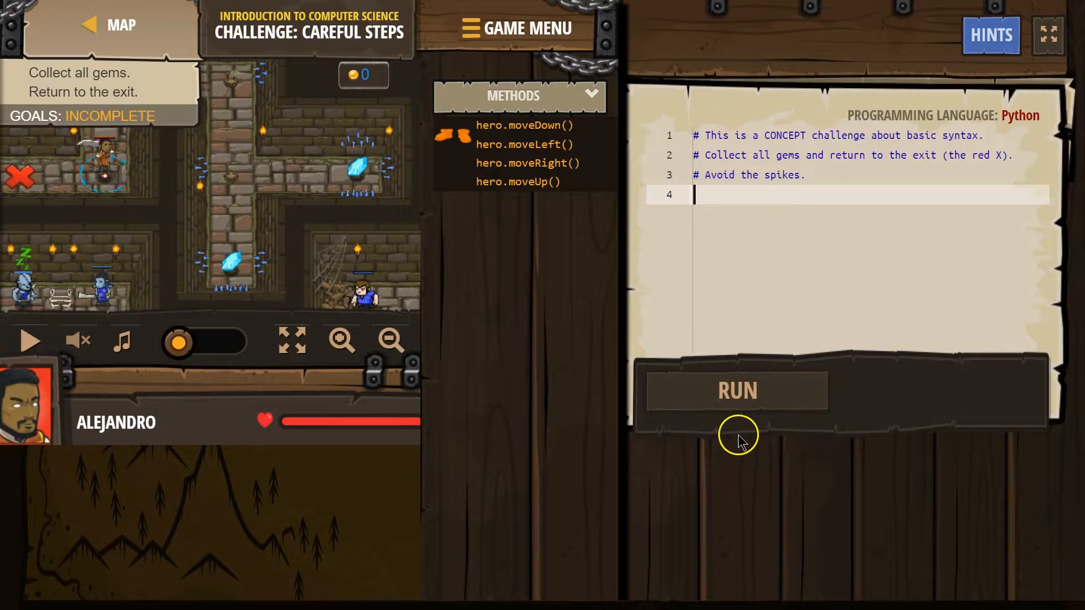
mouse_move(732, 147)
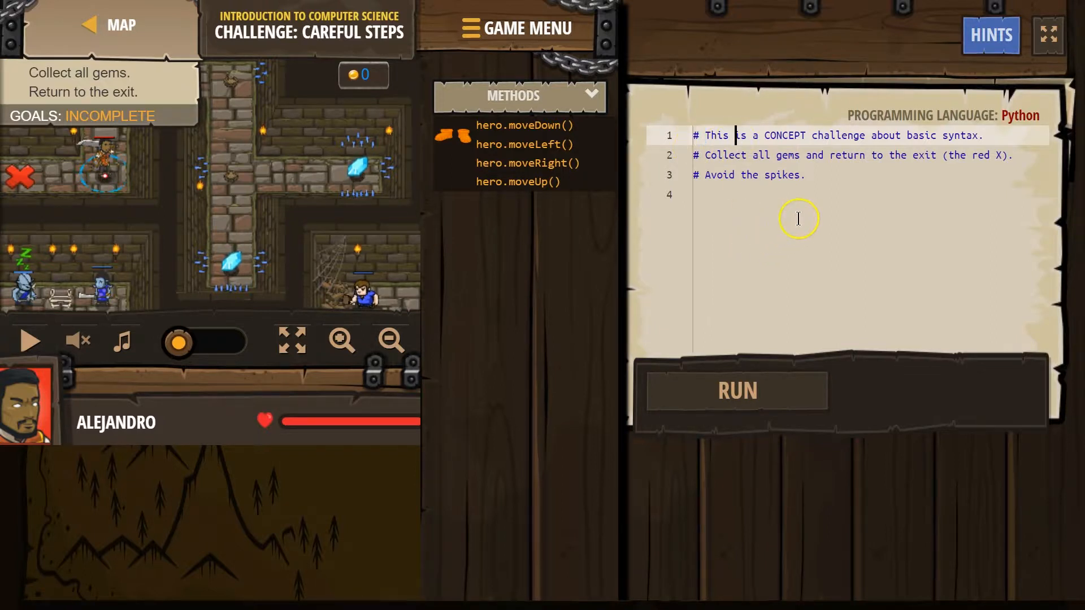
mouse_move(958, 145)
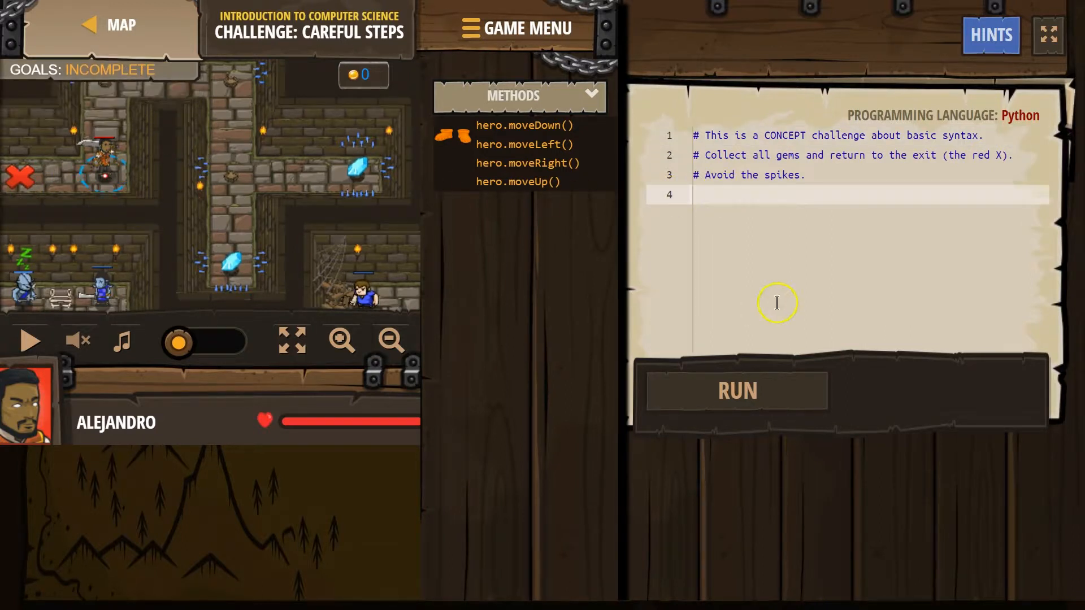
Write hero.moveUp(), hero.moveRight() and three hero.moveDown() lines, then run the script
type("u")
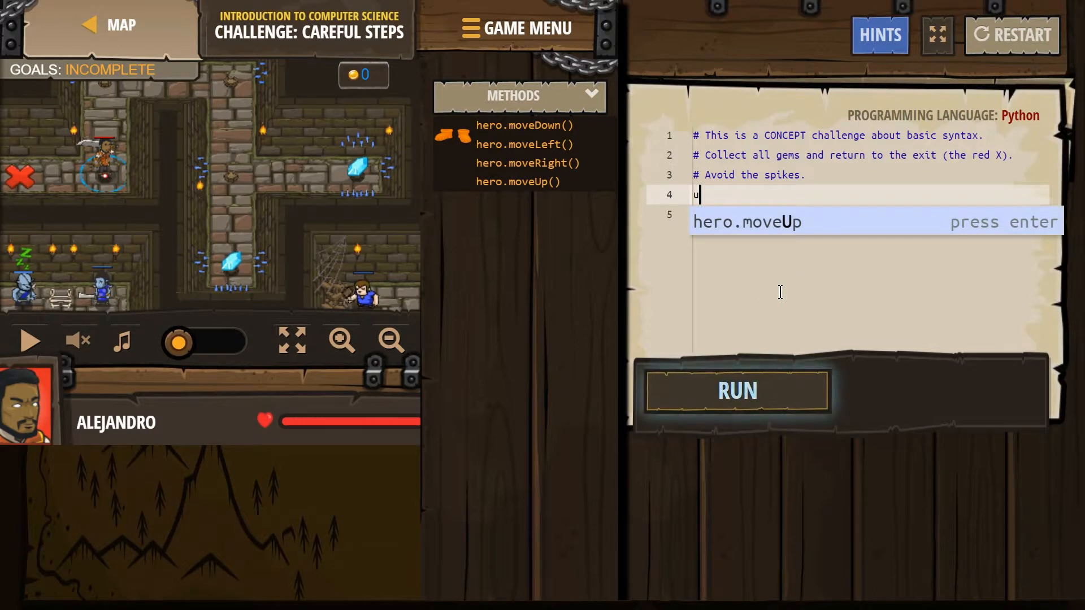
type("rig")
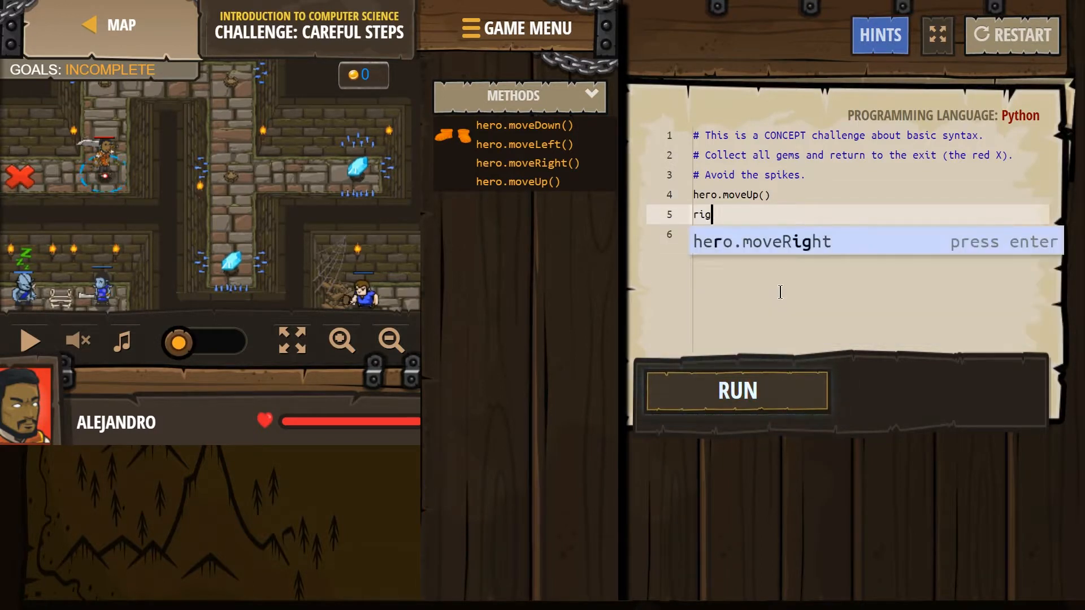
key("enter")
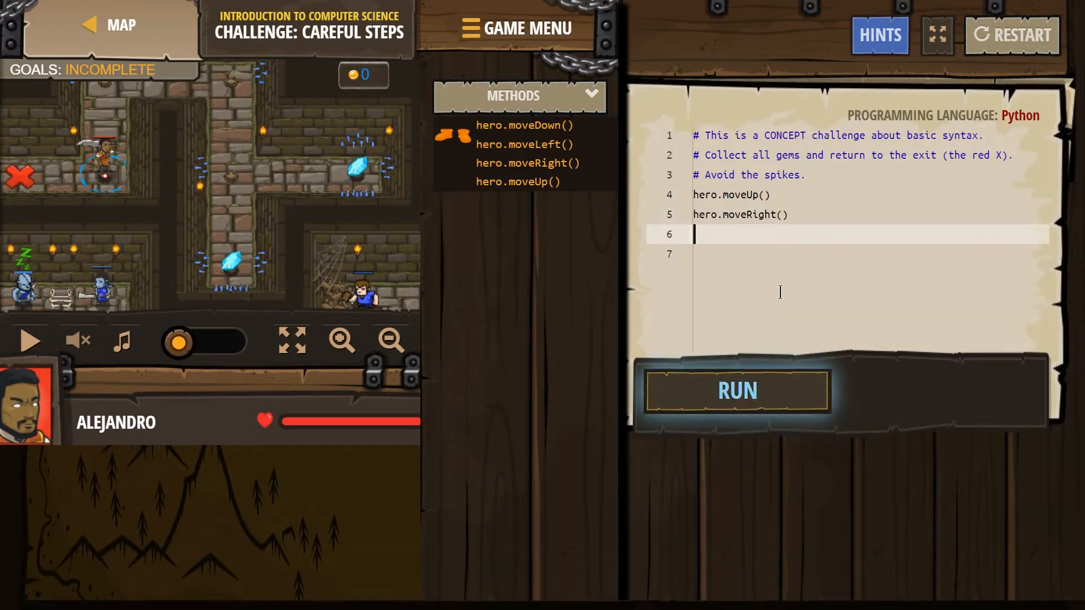
type("hero.moveDown()")
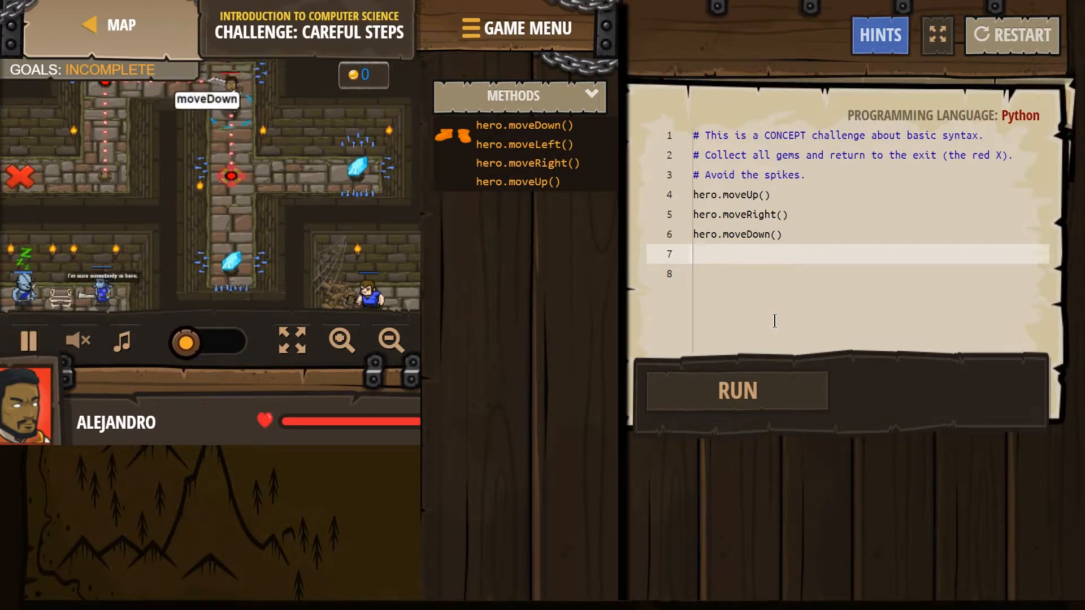
type("dow")
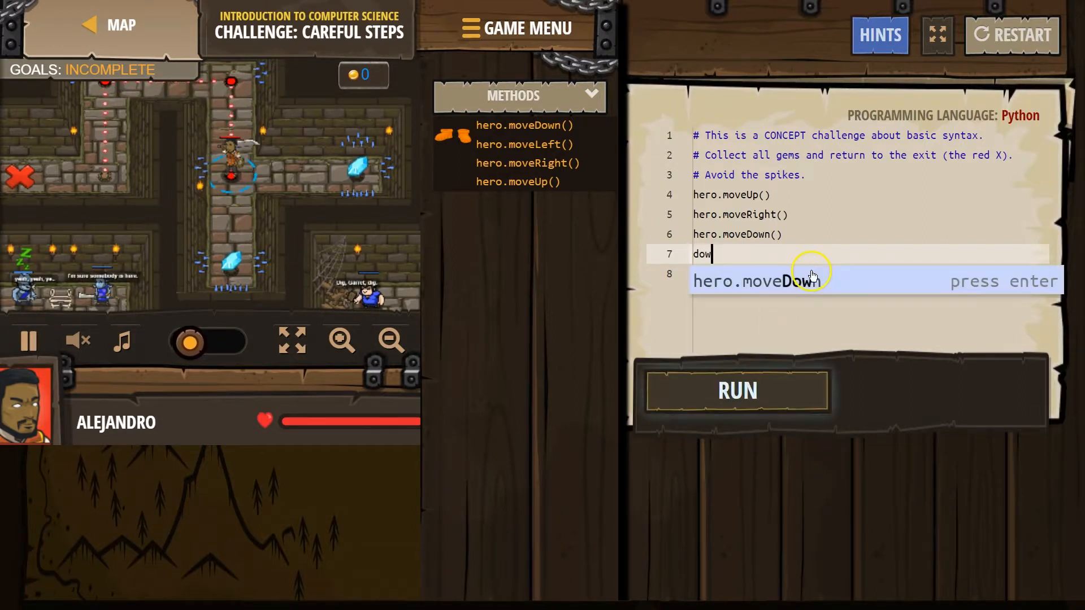
key("enter")
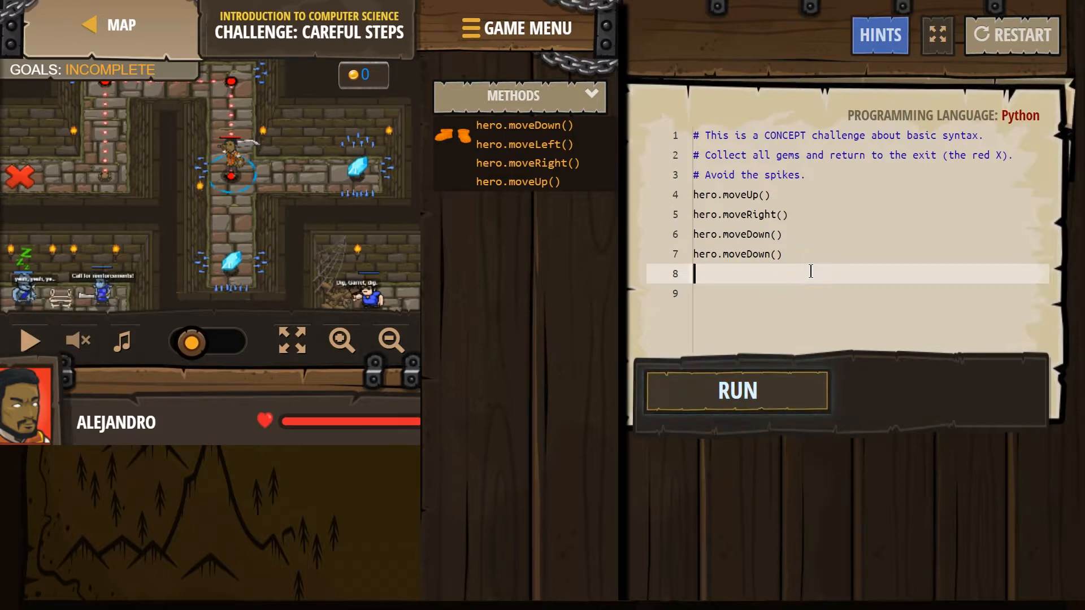
type("hero.moveDown()")
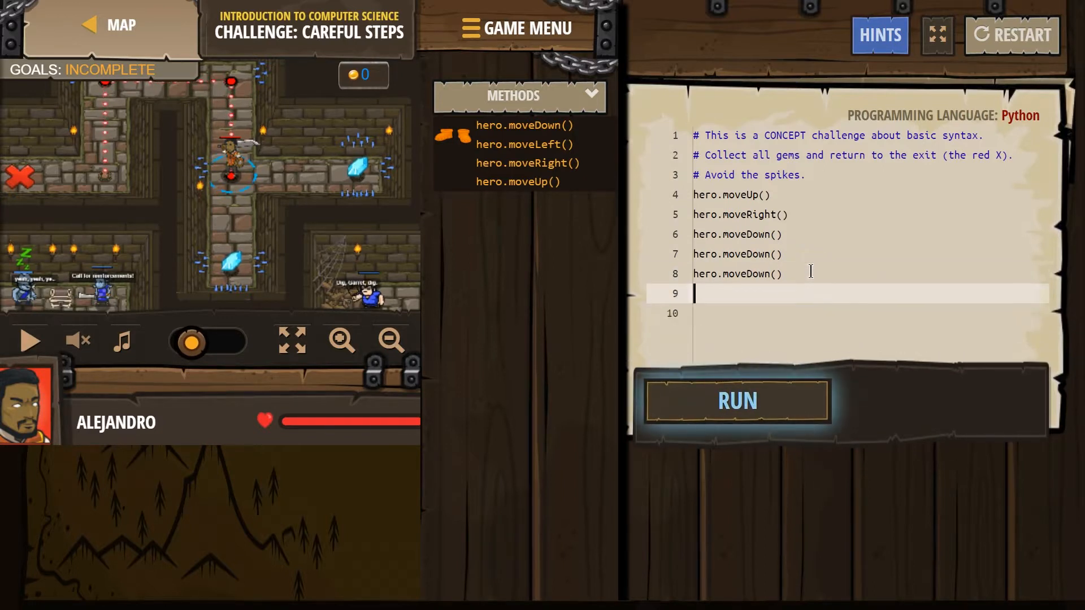
left_click(736, 400)
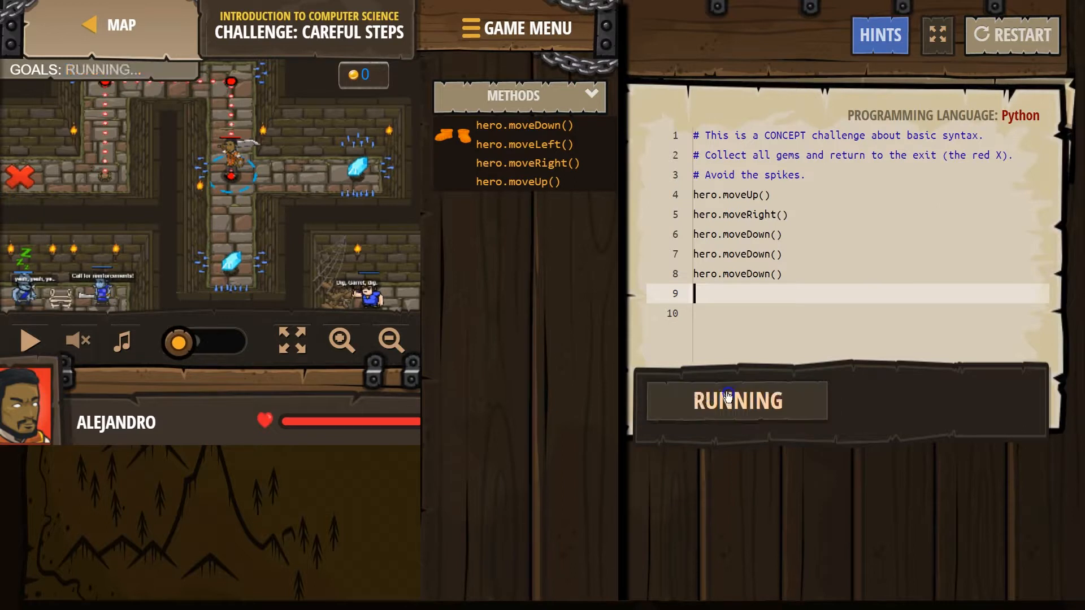
After the failed run, change the last move to hero.moveUp() and view Hint 1
left_click(736, 400)
type("Up")
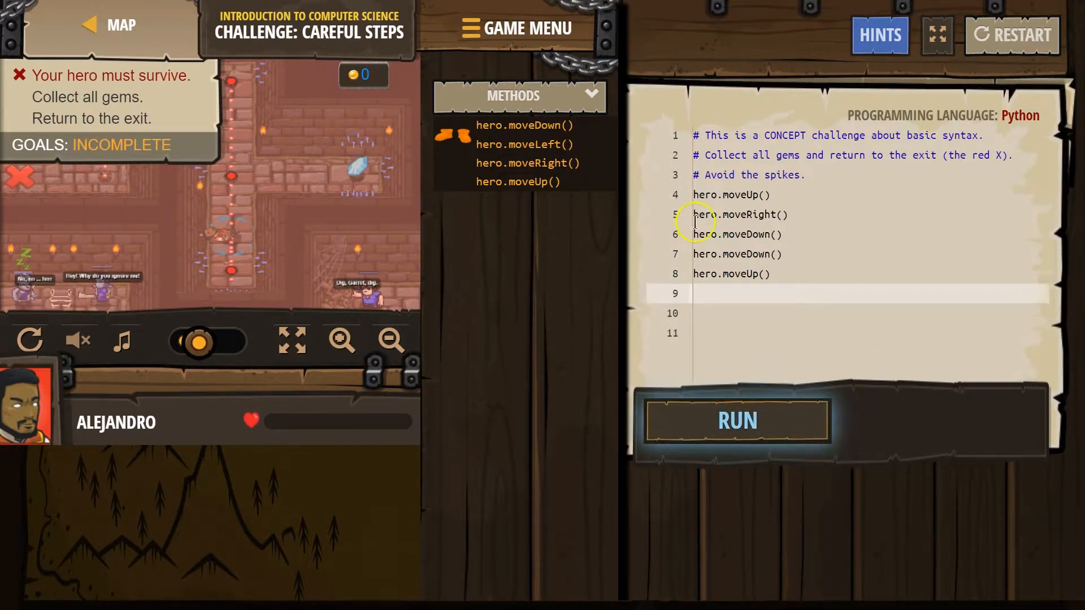
left_click(879, 35)
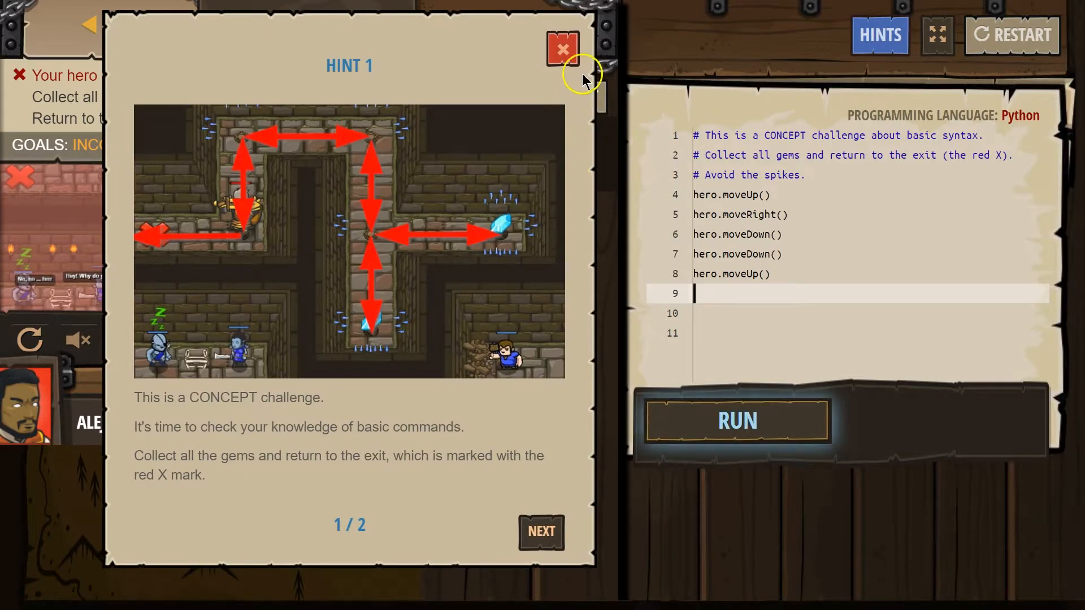
left_click(561, 50)
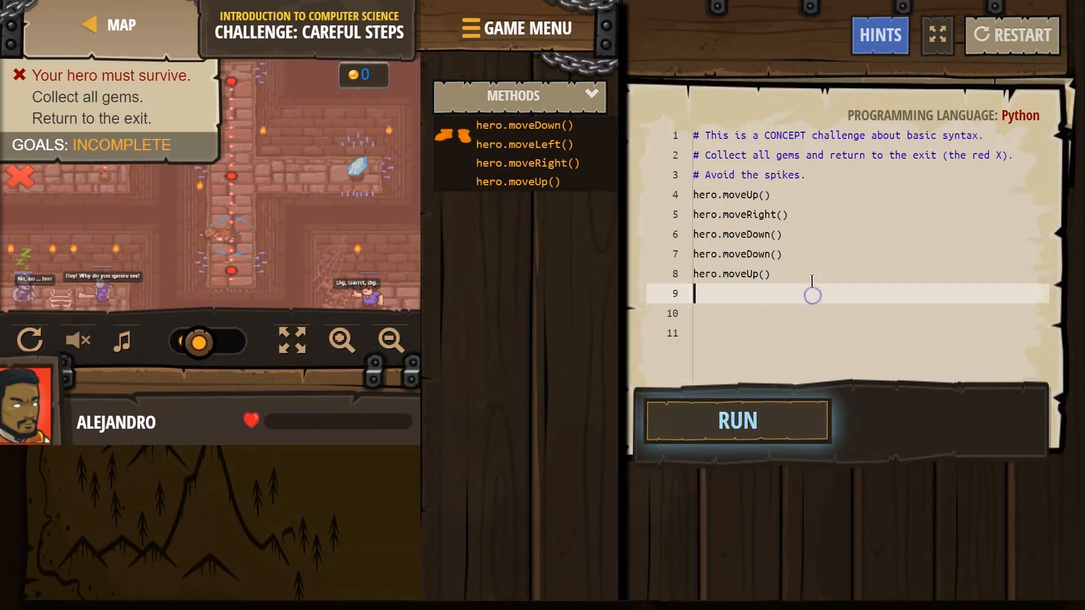
Append hero.moveRight(), hero.moveLeft(), hero.moveUp() and hero.moveLeft() lines, testing with a run
type("left")
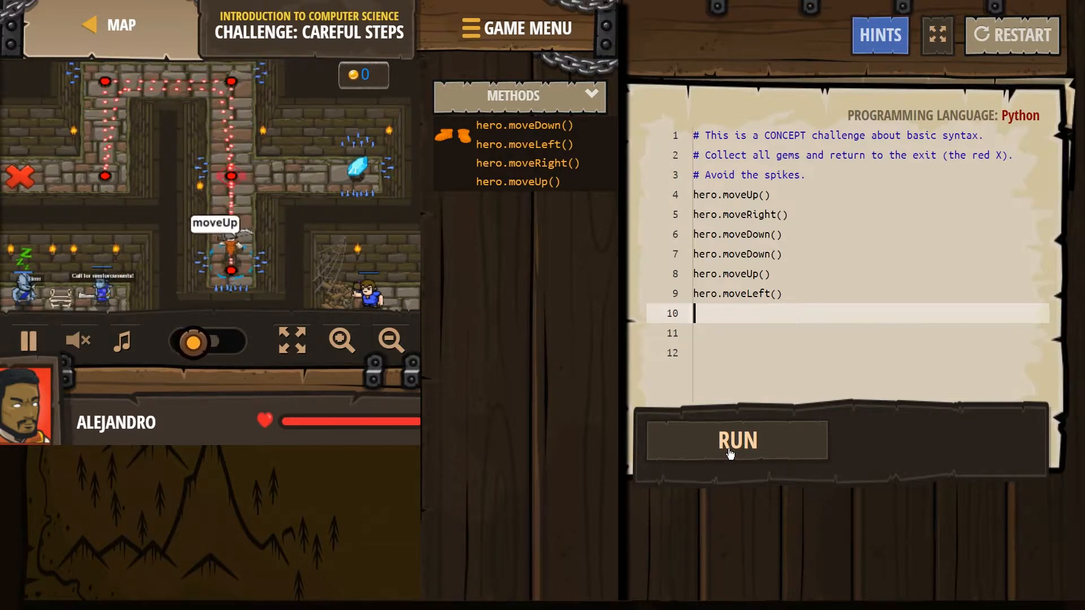
left_click(736, 441)
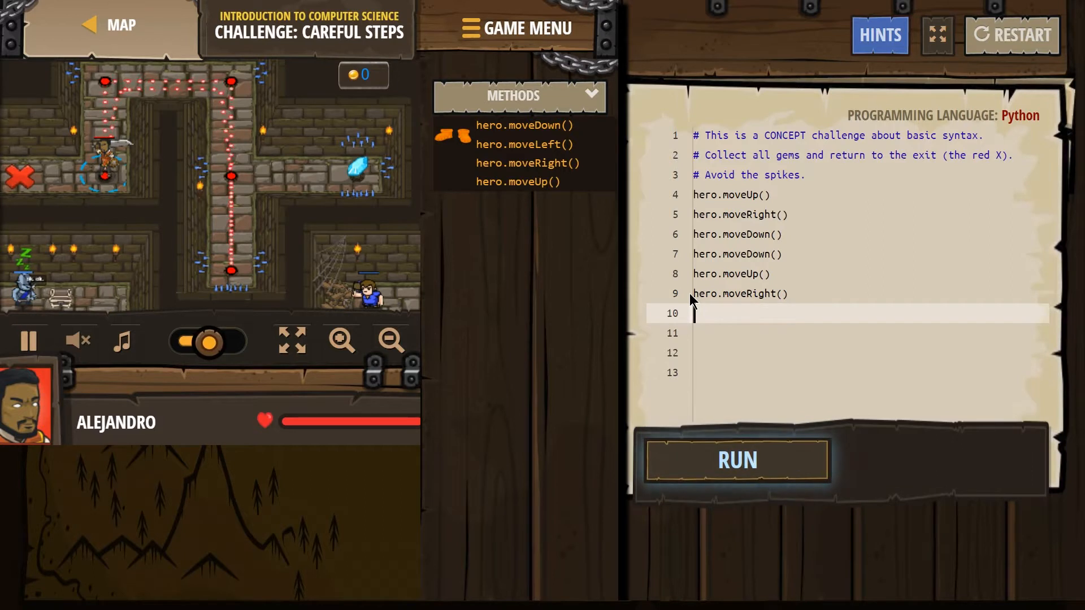
type("hero.moveLeft()")
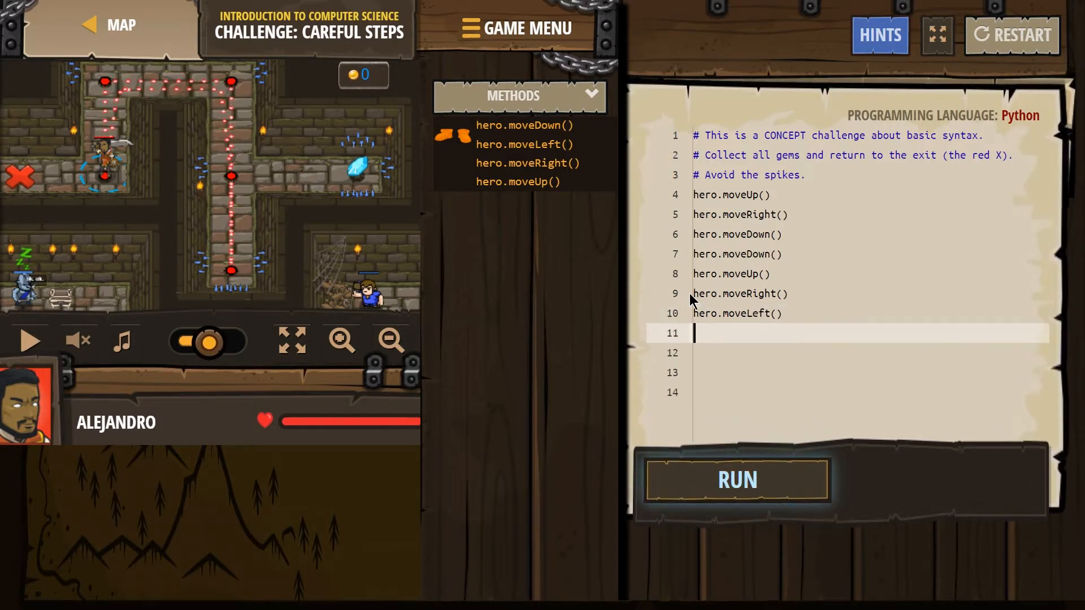
type("up")
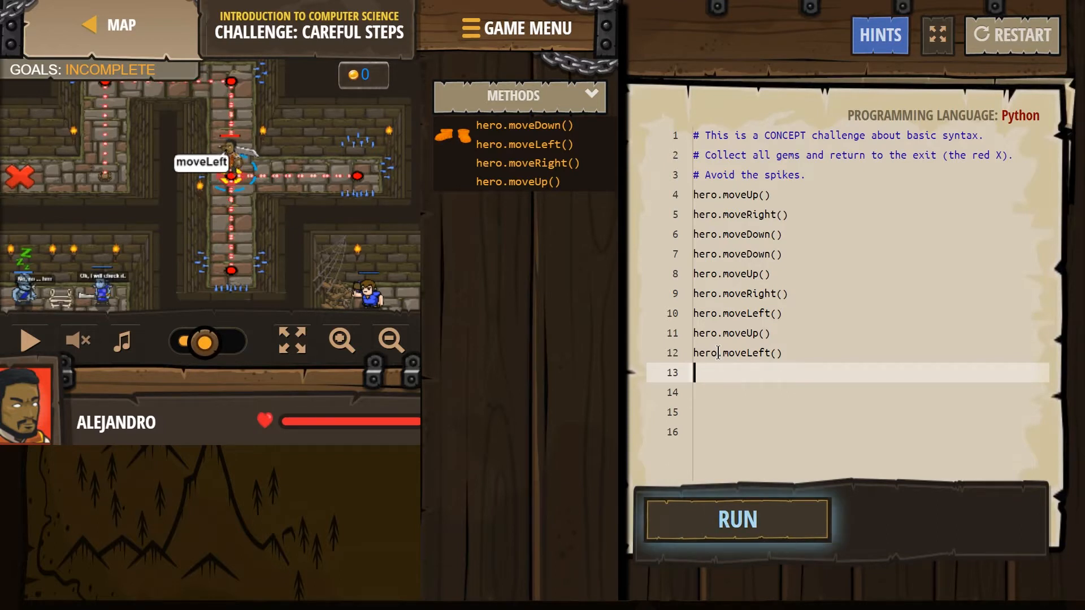
Append hero.moveDown() and hero.moveLeft() and rerun the finished script
type("d")
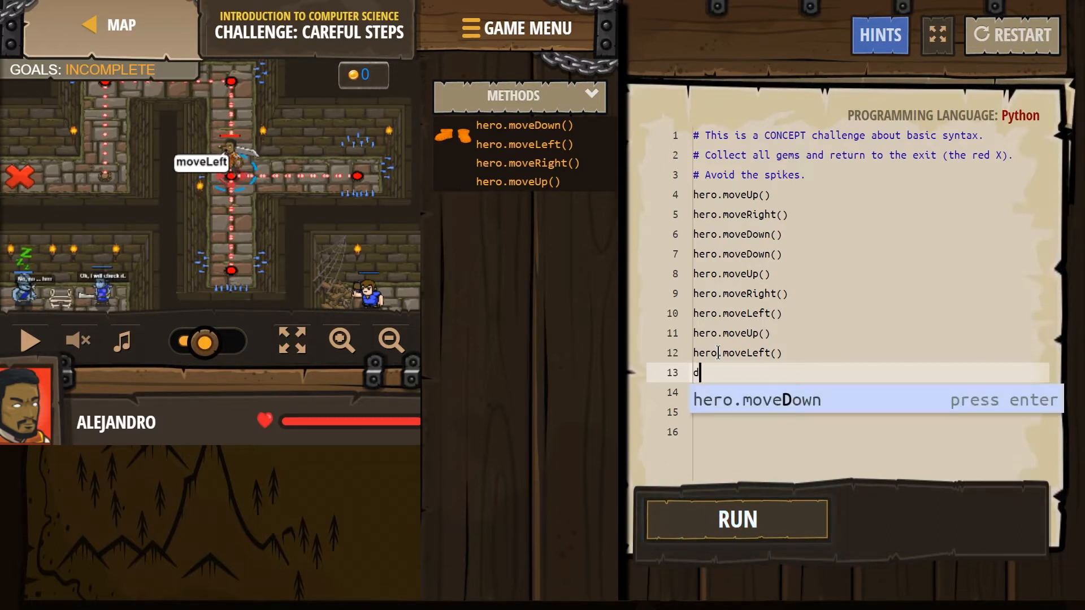
key("enter")
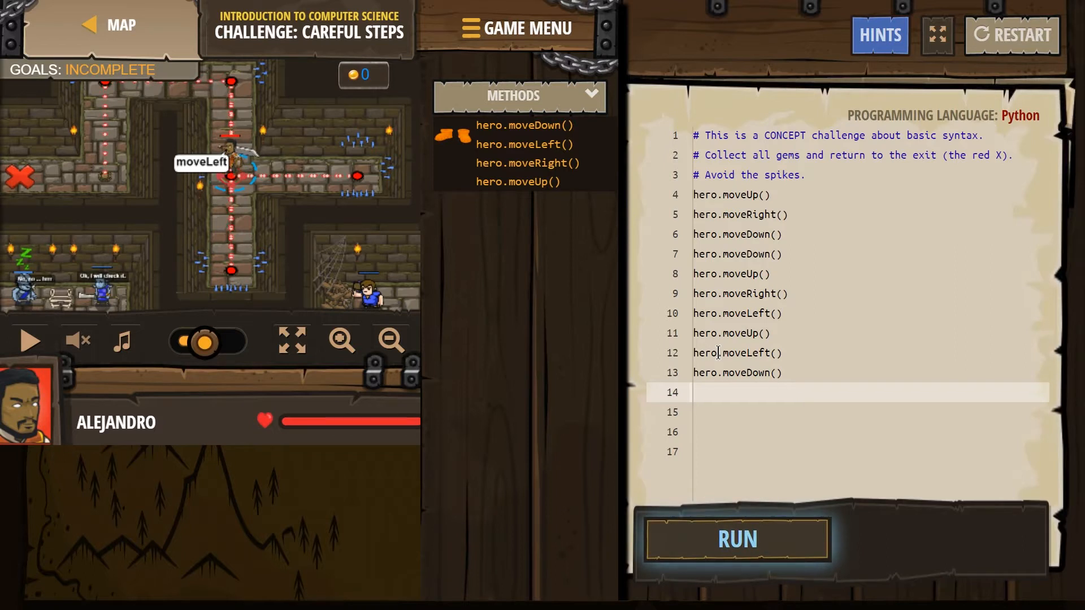
type("lef")
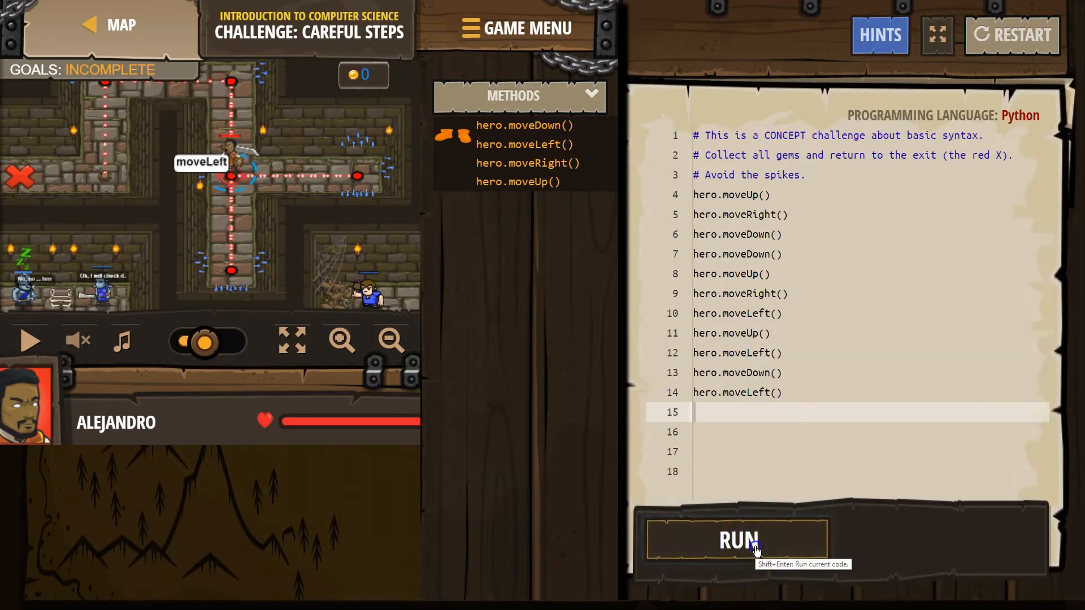
left_click(737, 540)
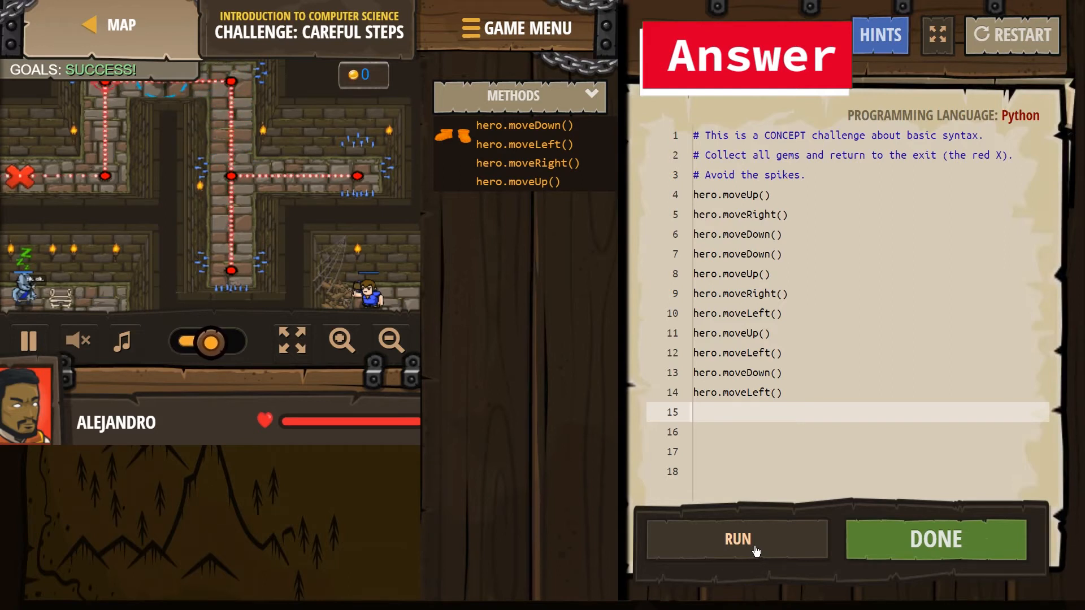
left_click(736, 540)
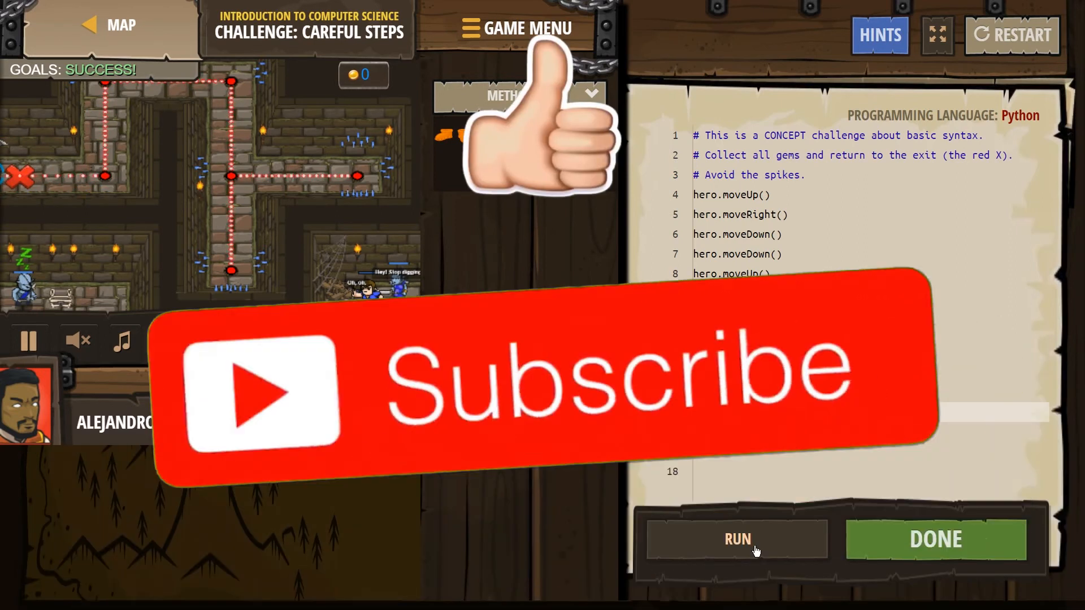
left_click(736, 539)
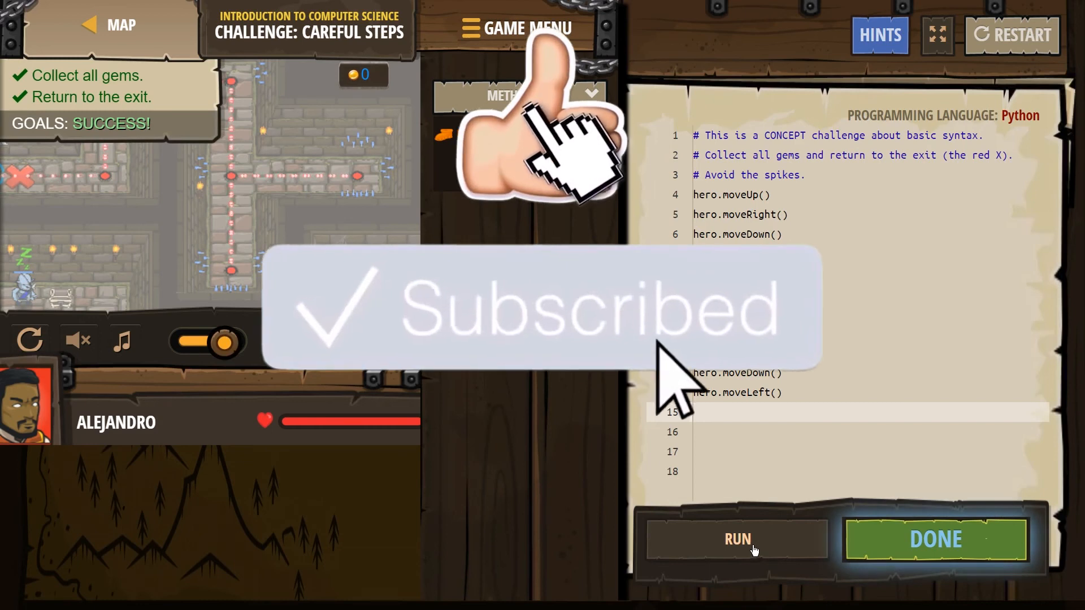